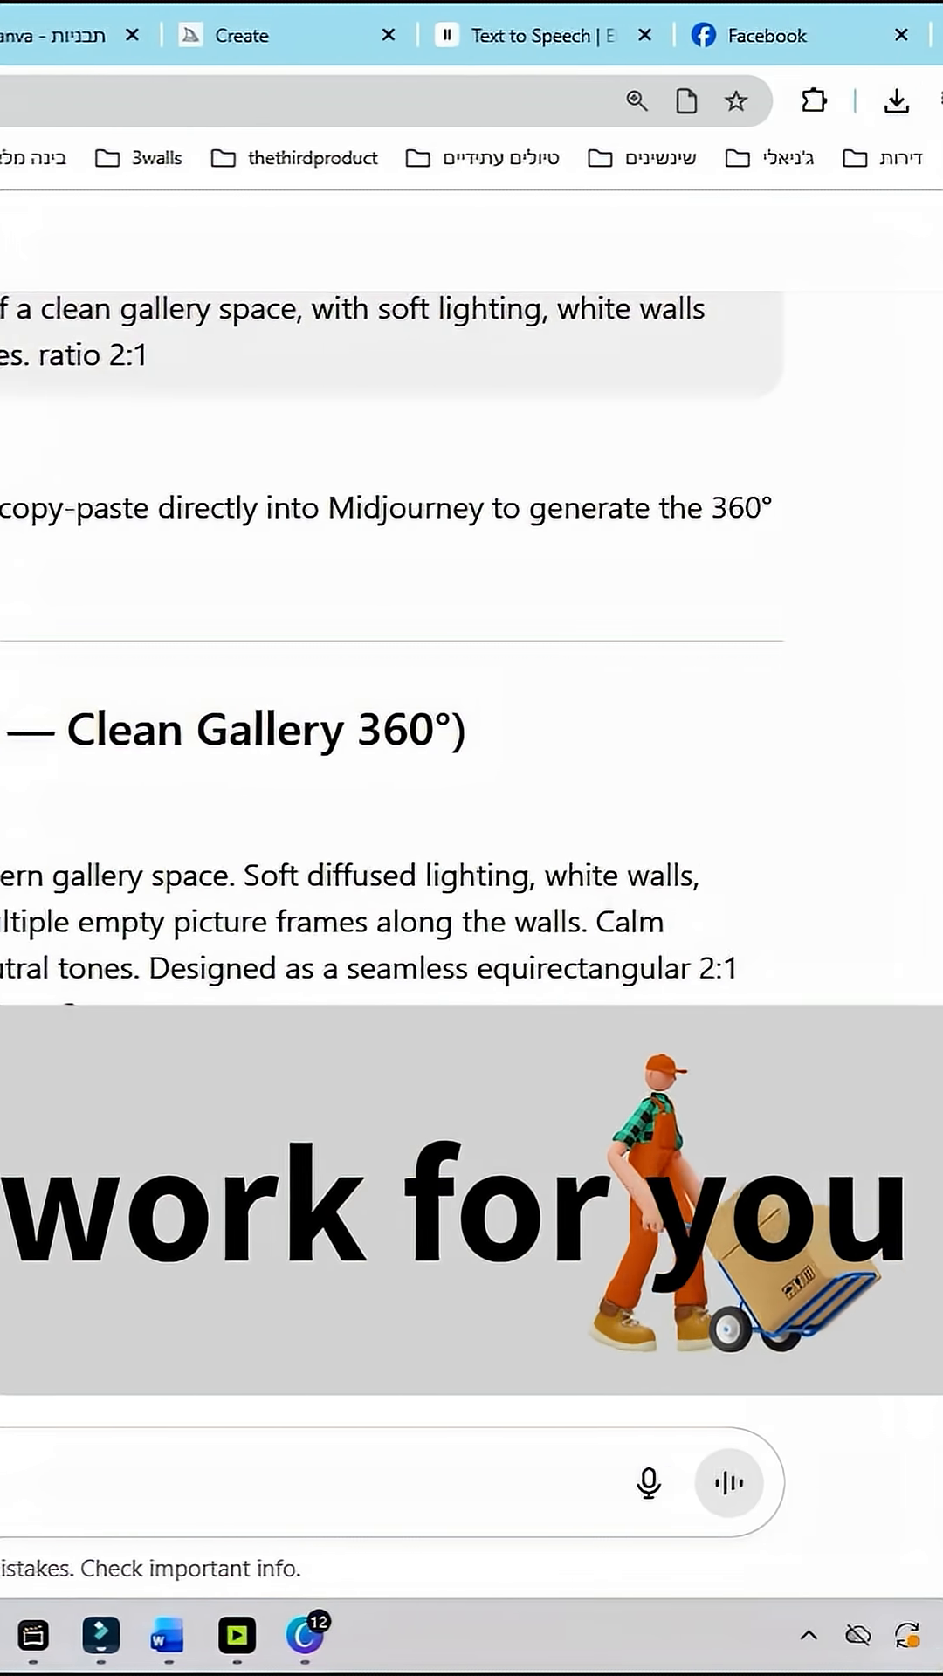
Step: Add a new scene and choose the AI-generated gallery panorama to upload
{"action": "left_click", "coordinate": [709, 1634]}
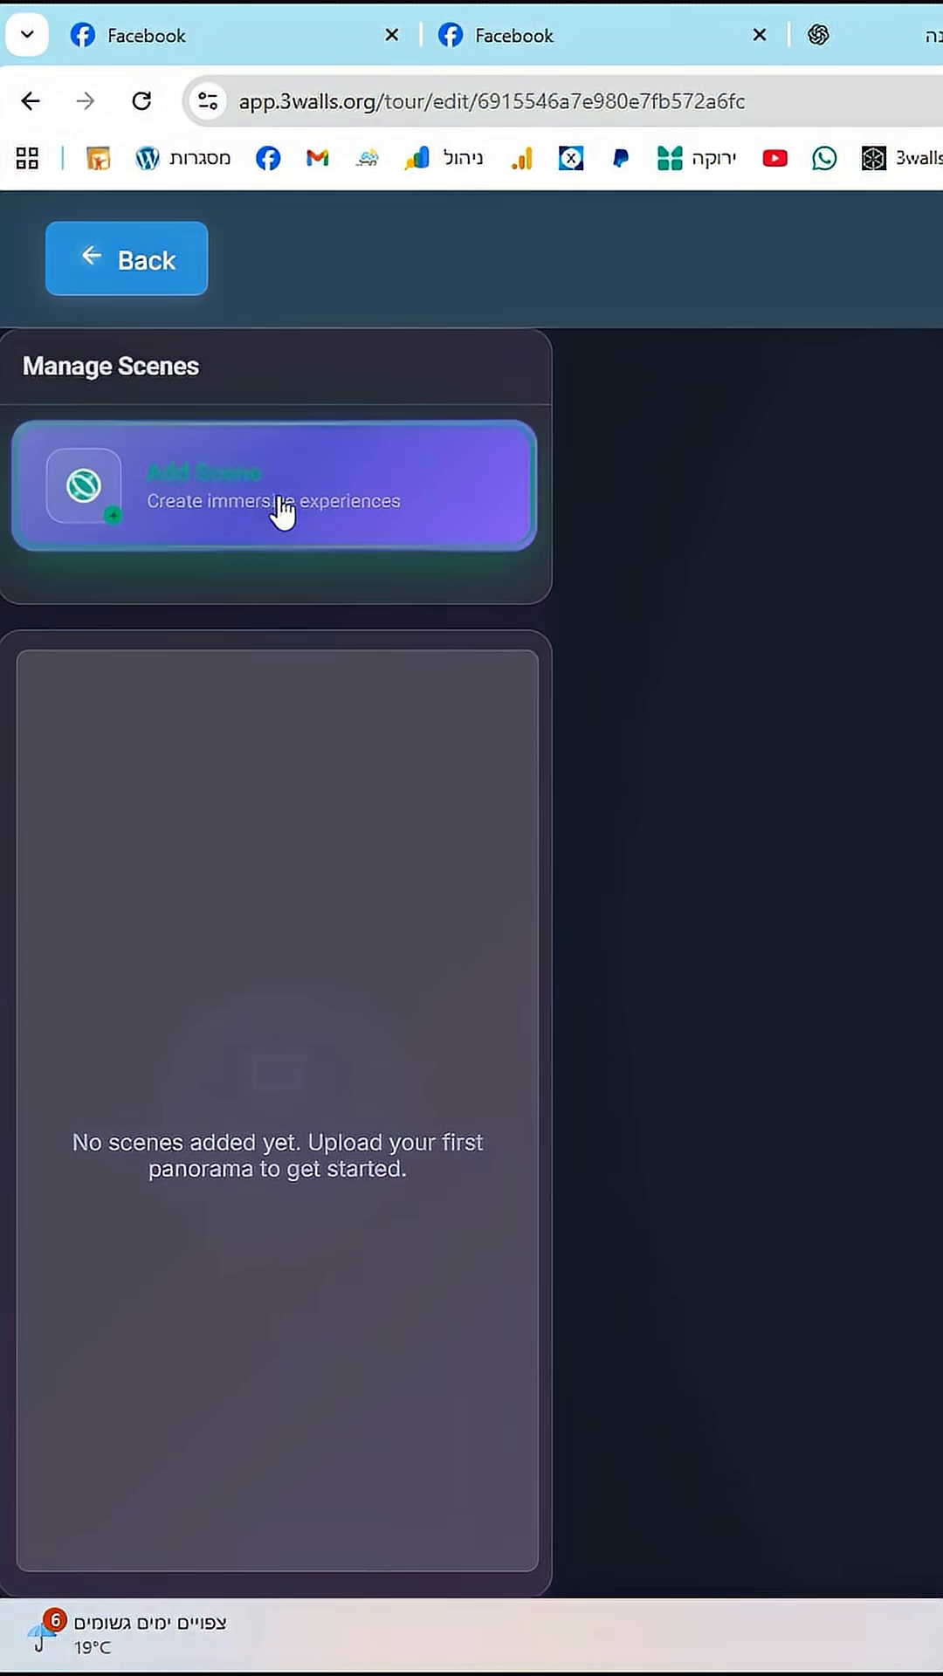
{"action": "left_click", "coordinate": [276, 484]}
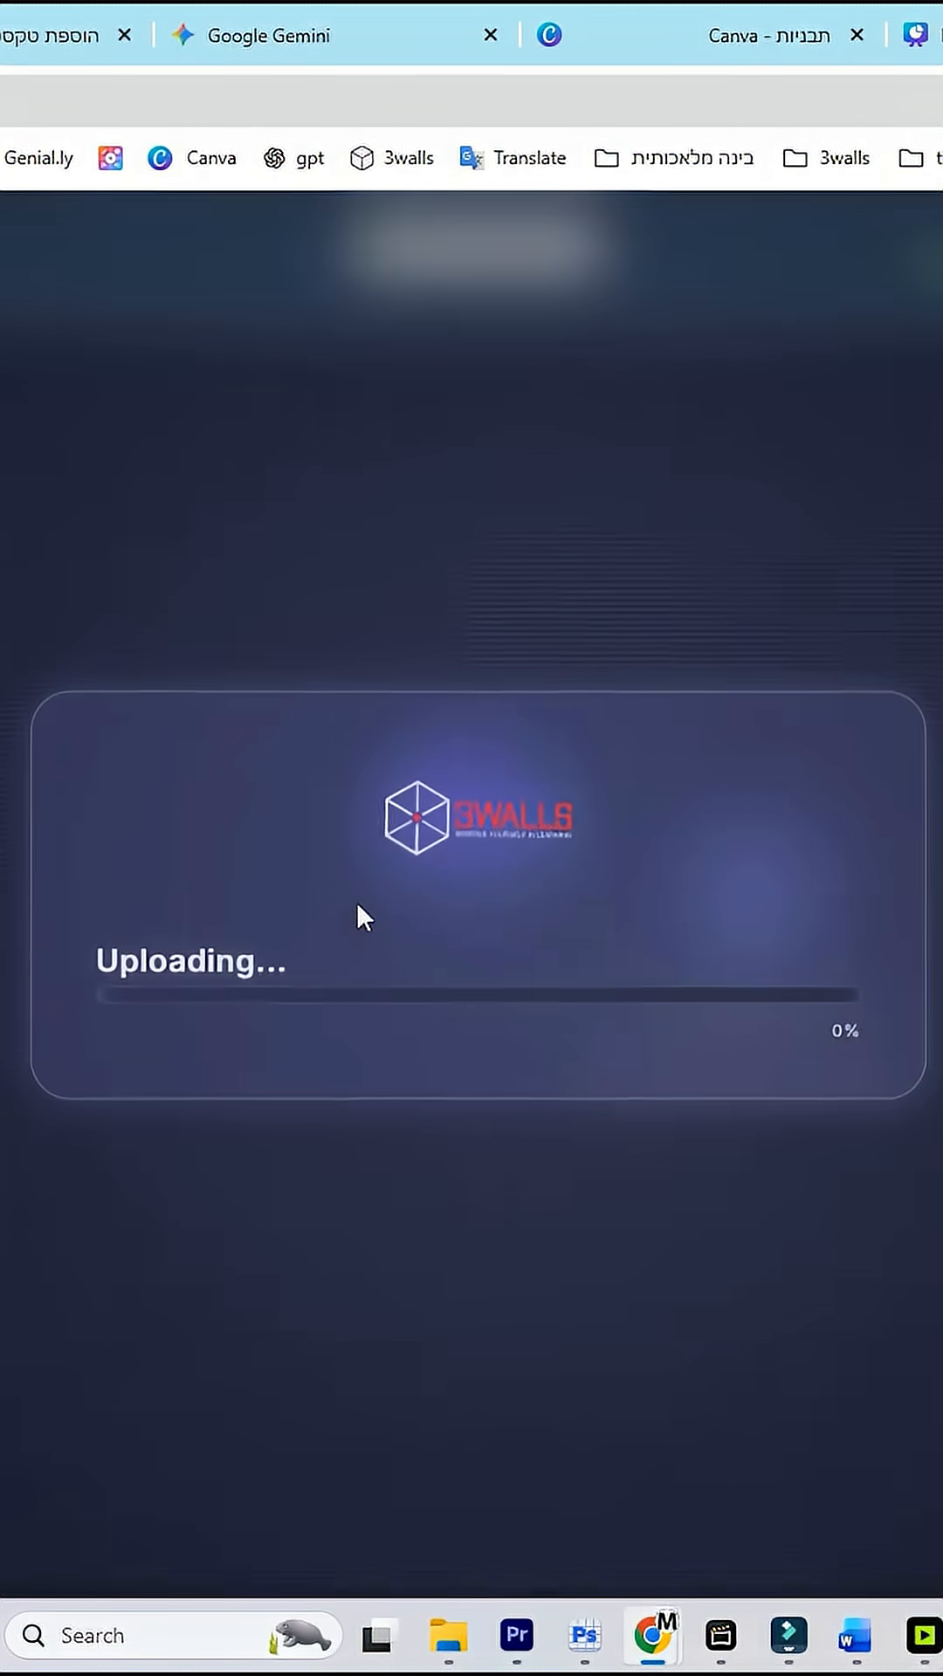